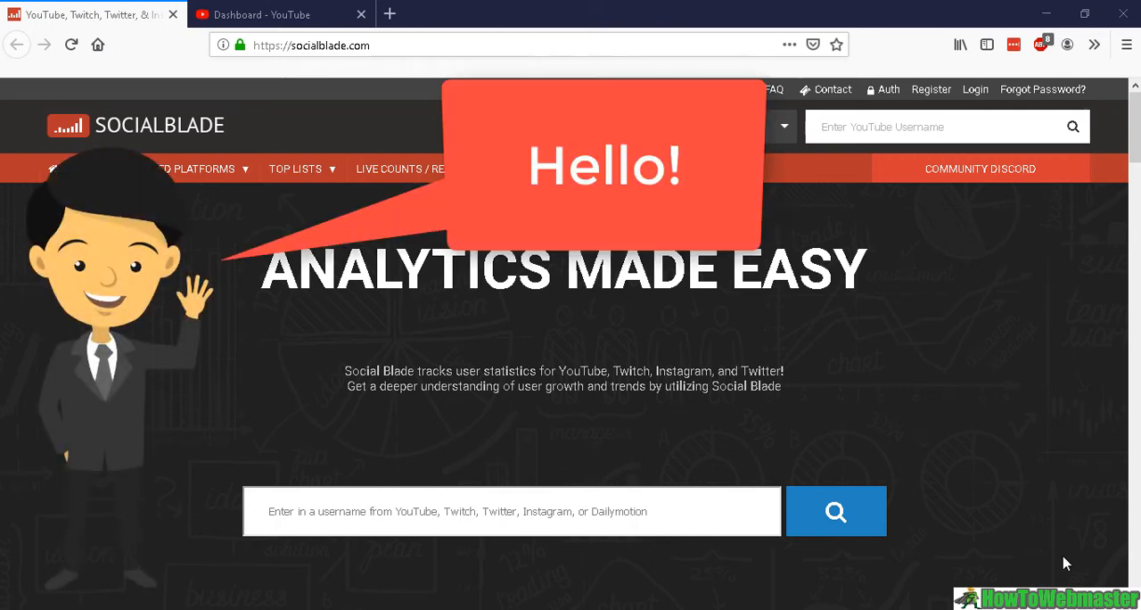
mouse_move(934, 589)
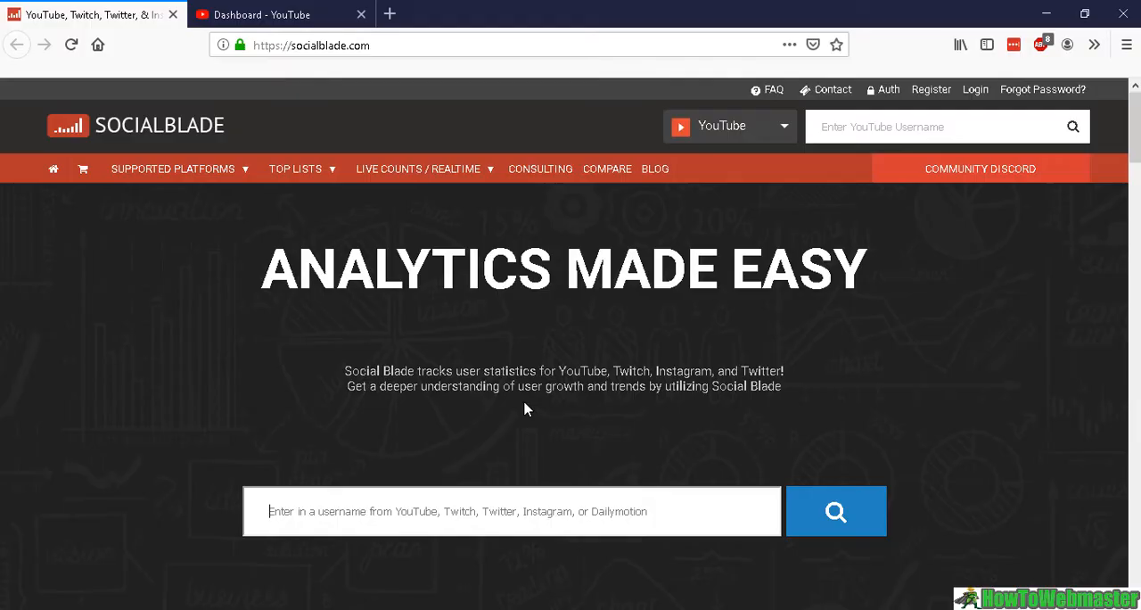
Search Social Blade for "howtoweb" to find the HowToWebmaster channel
type("howtoweb")
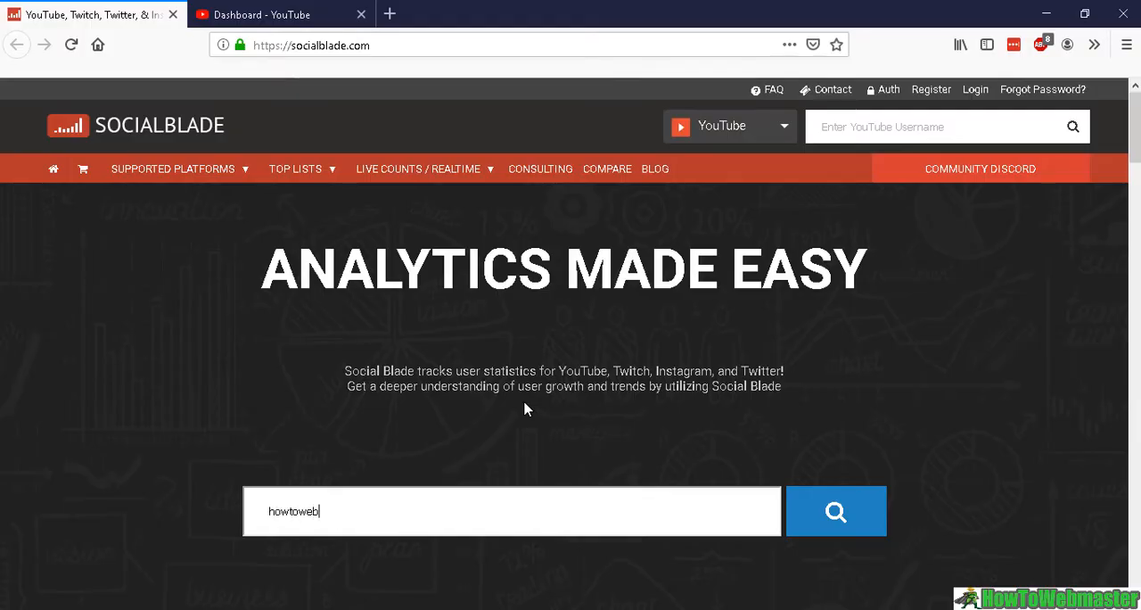
left_click(834, 510)
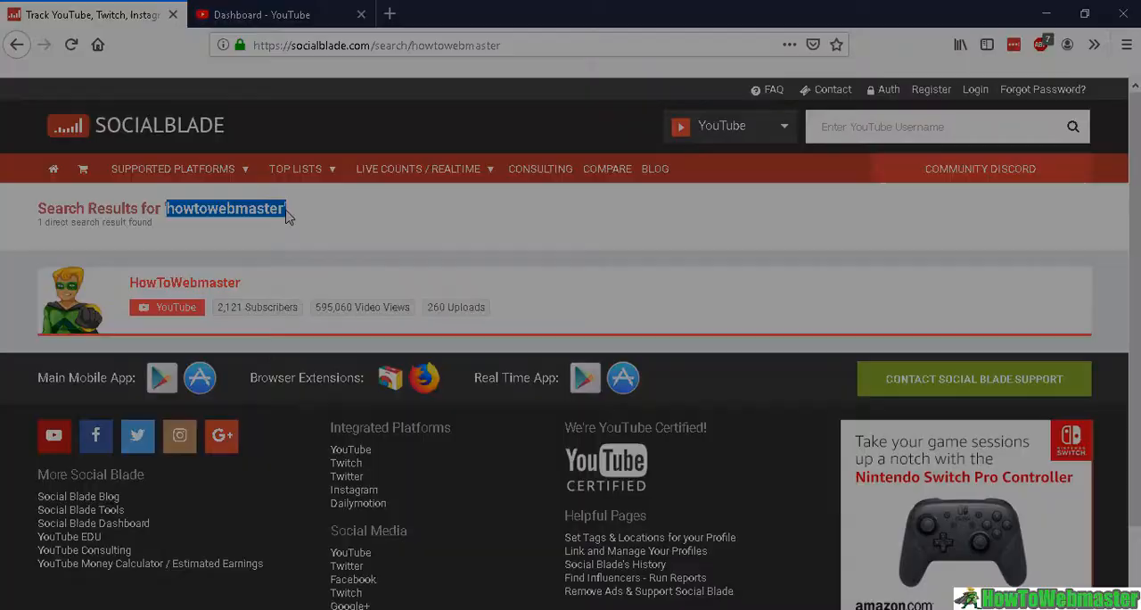
View HowToWebmaster's stats page and scroll through its C+ grade, ranks and earnings estimates
left_click(185, 281)
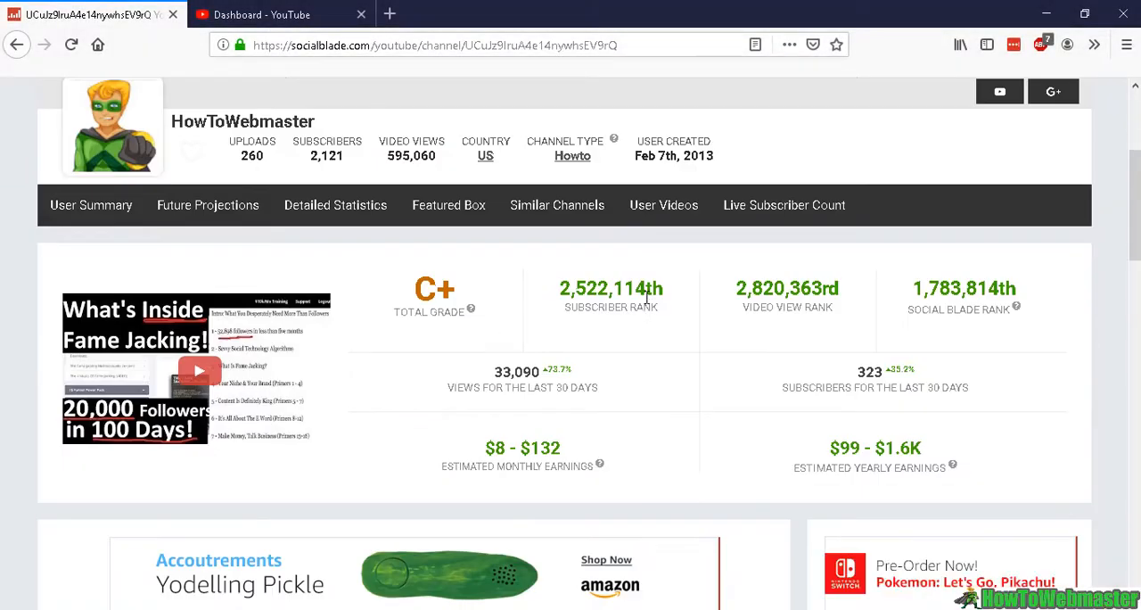
mouse_move(474, 321)
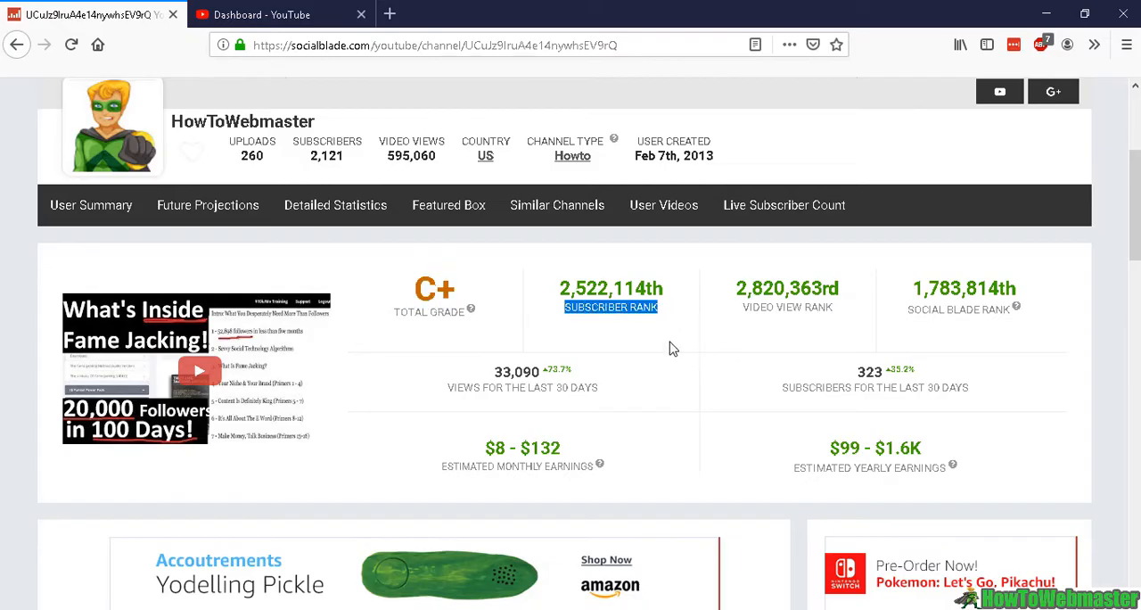
mouse_move(674, 307)
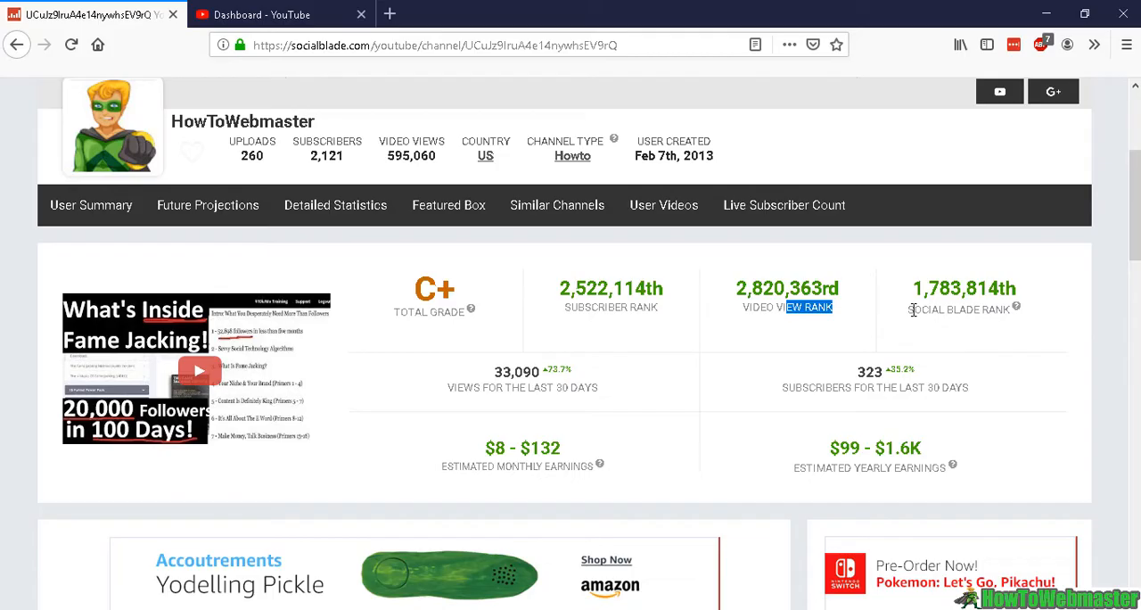
scroll("down", 3)
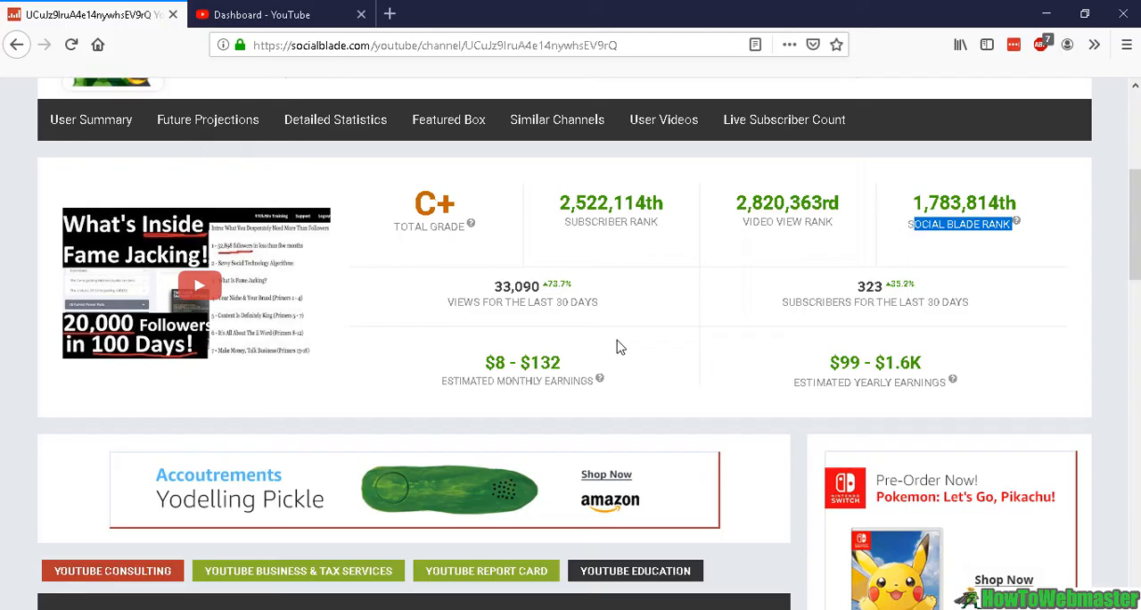
scroll("down", 3)
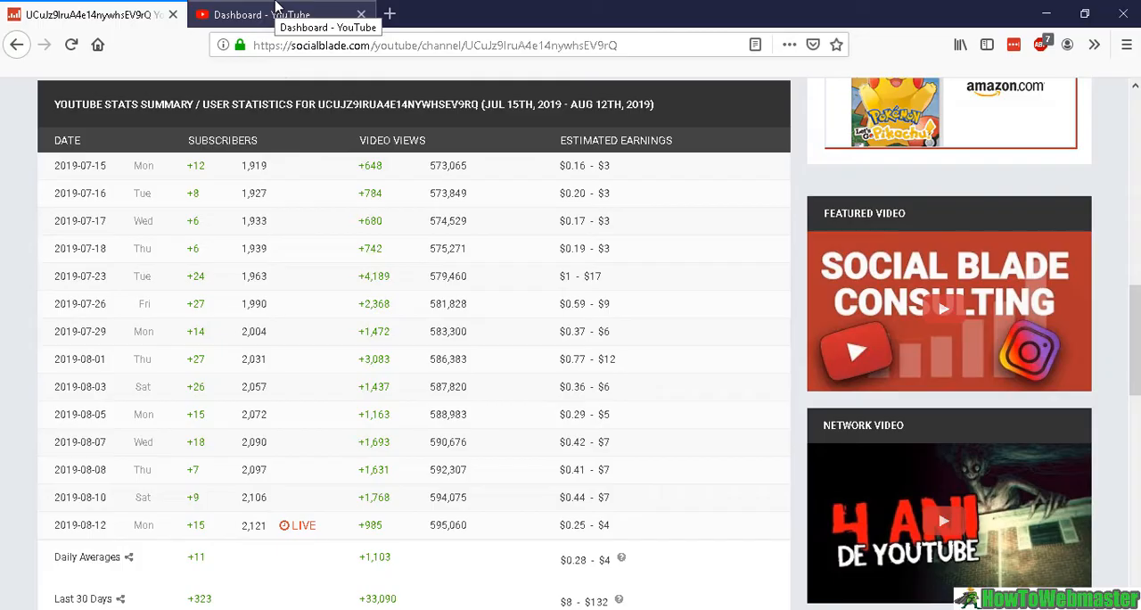
Launch HowToWebmaster's YouTube page in a new tab and reveal the Daily Averages and Last 30 Days rows
left_click(436, 44)
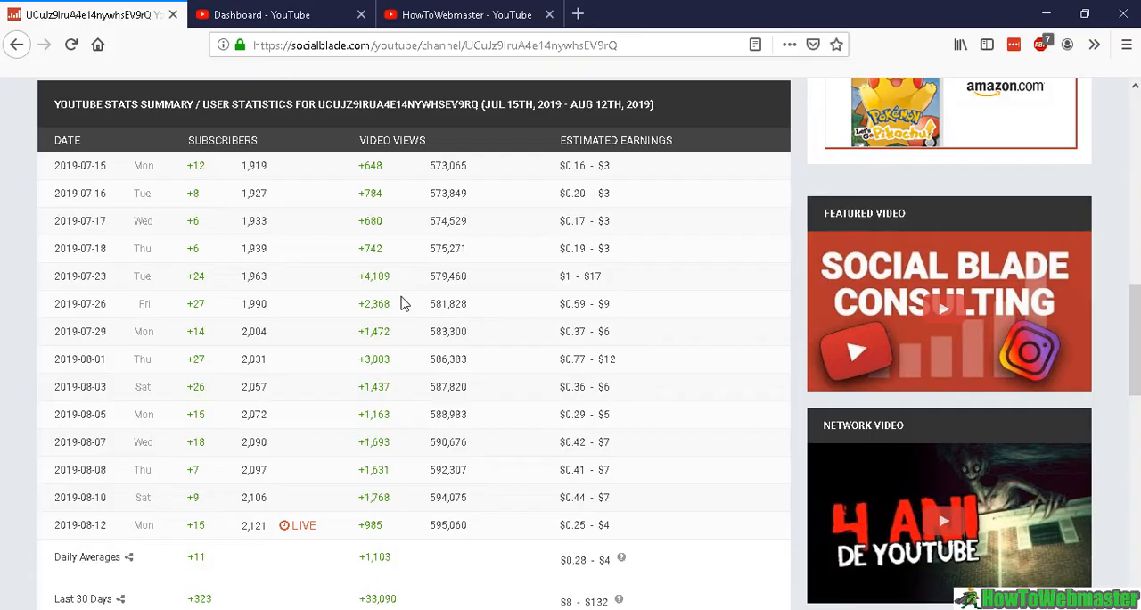
mouse_move(281, 380)
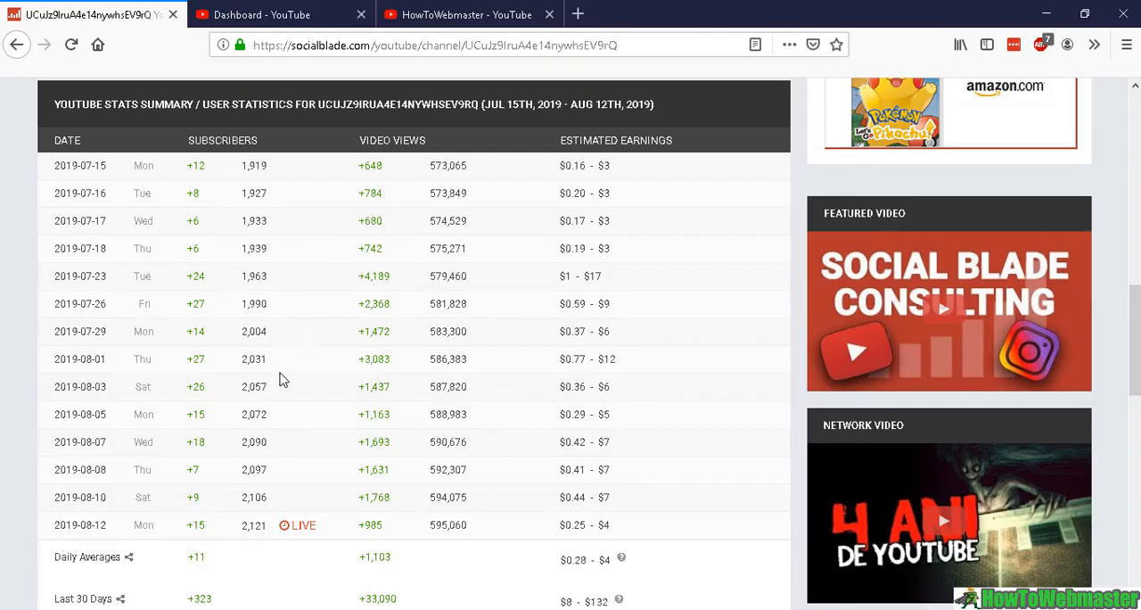
scroll("down", 3)
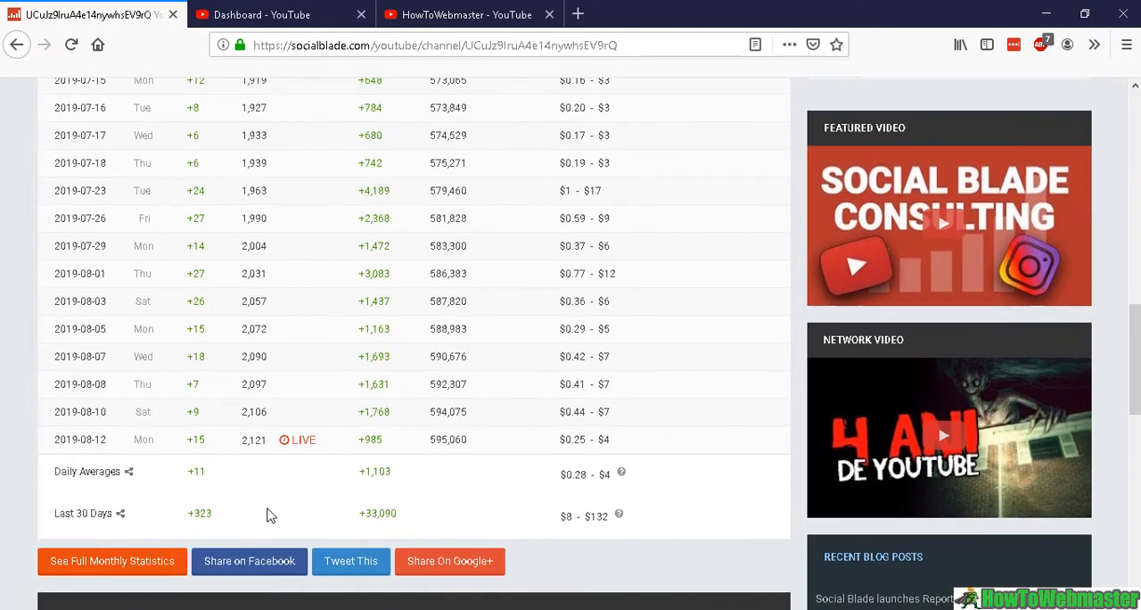
mouse_move(185, 518)
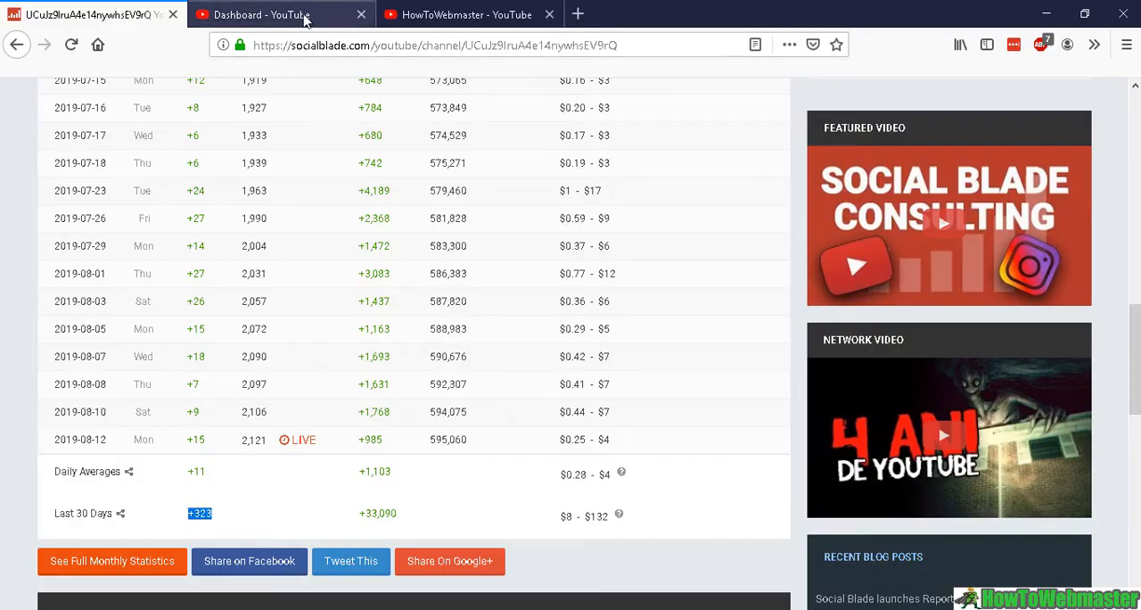
Compare Social Blade's 2,121 subscribers and 595,060 views against YouTube Studio's 2,132 and 596,186
left_click(259, 14)
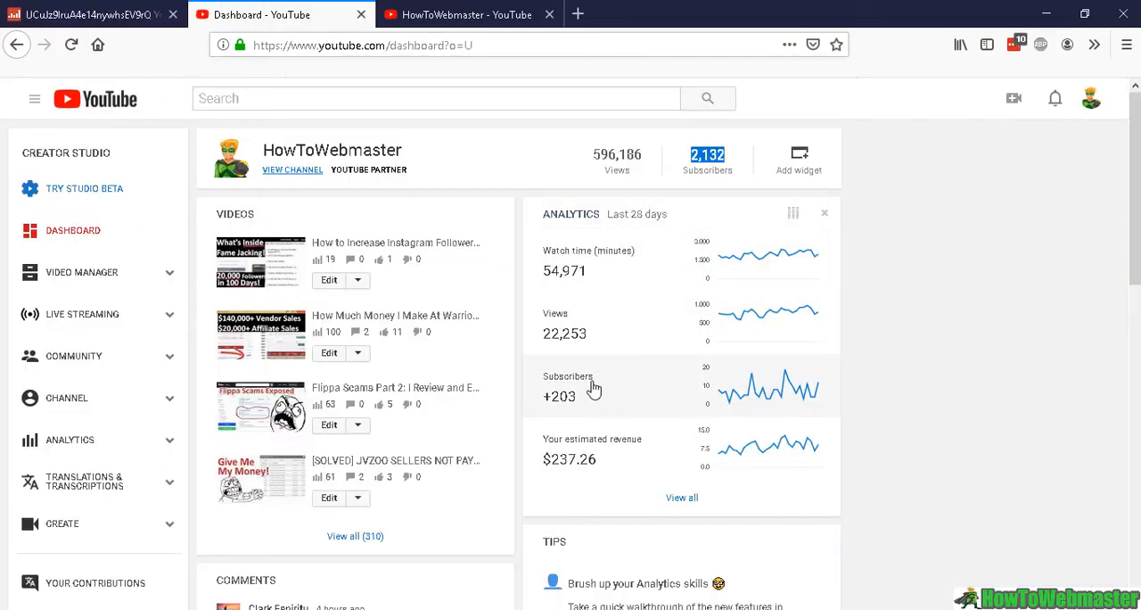
mouse_move(599, 328)
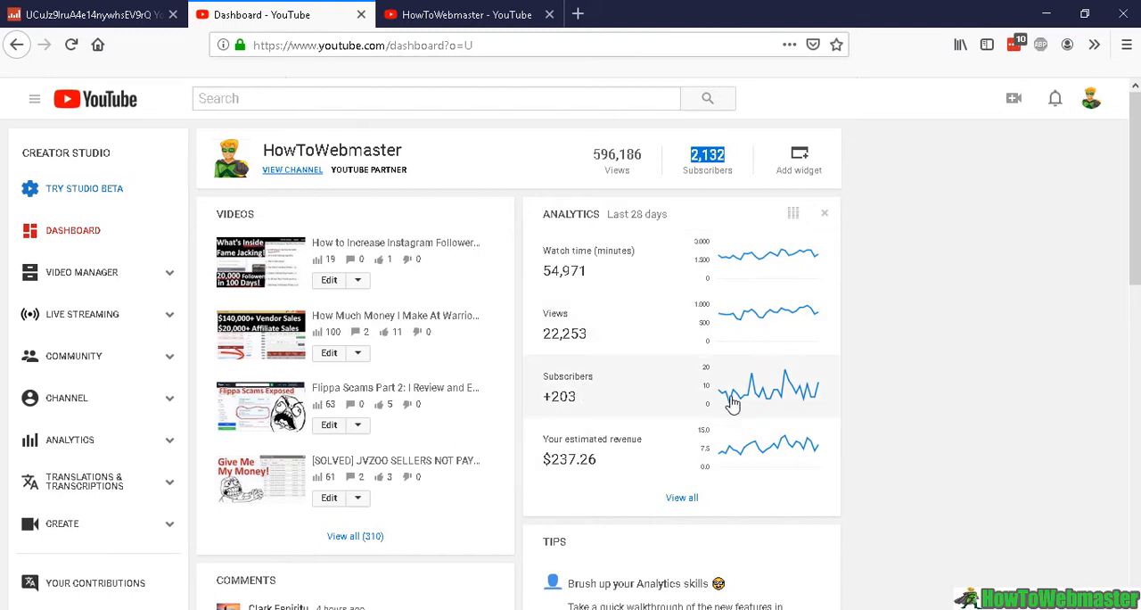
mouse_move(722, 399)
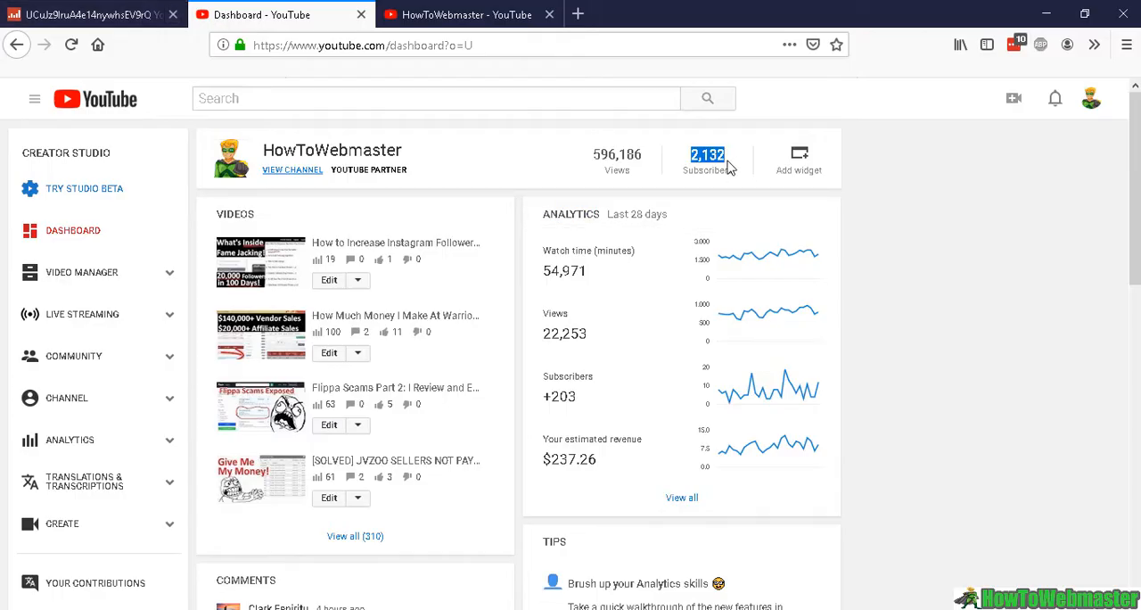
left_click(90, 15)
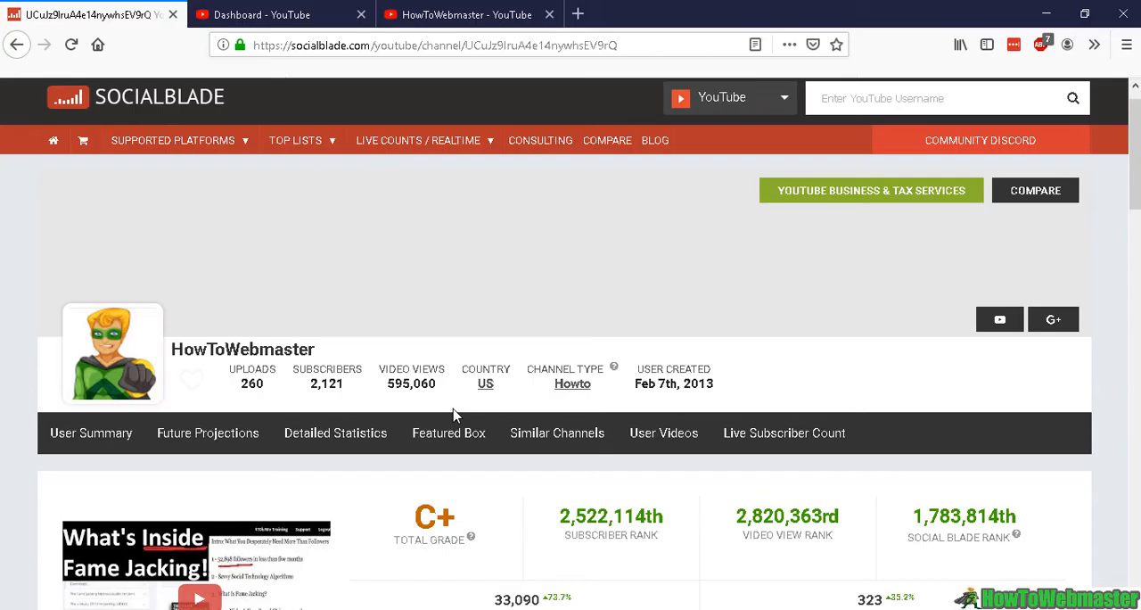
scroll("down", 3)
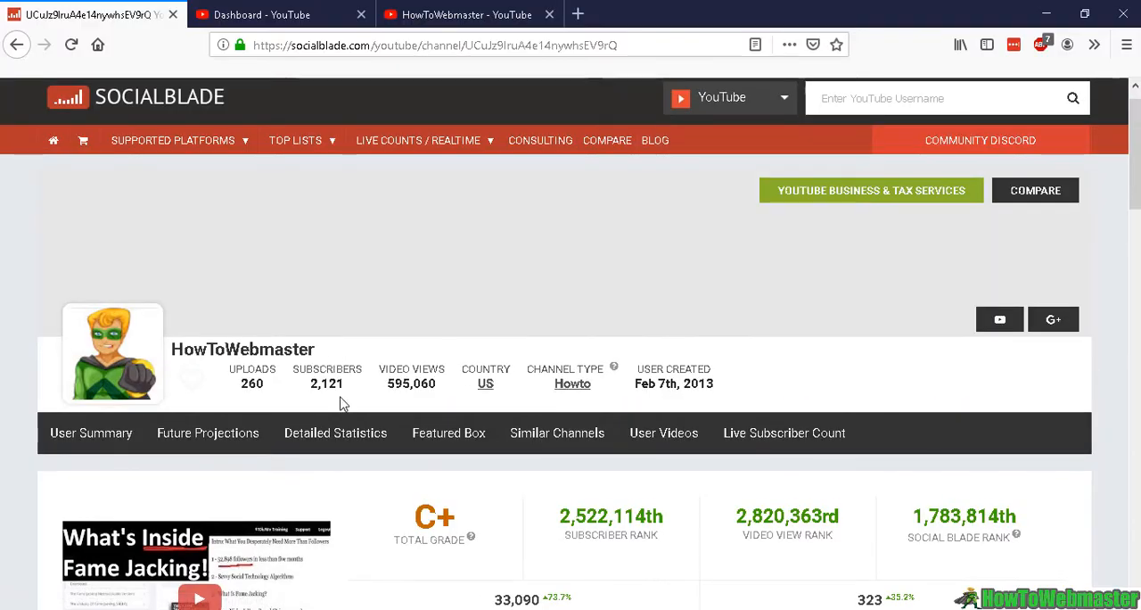
double_click(326, 383)
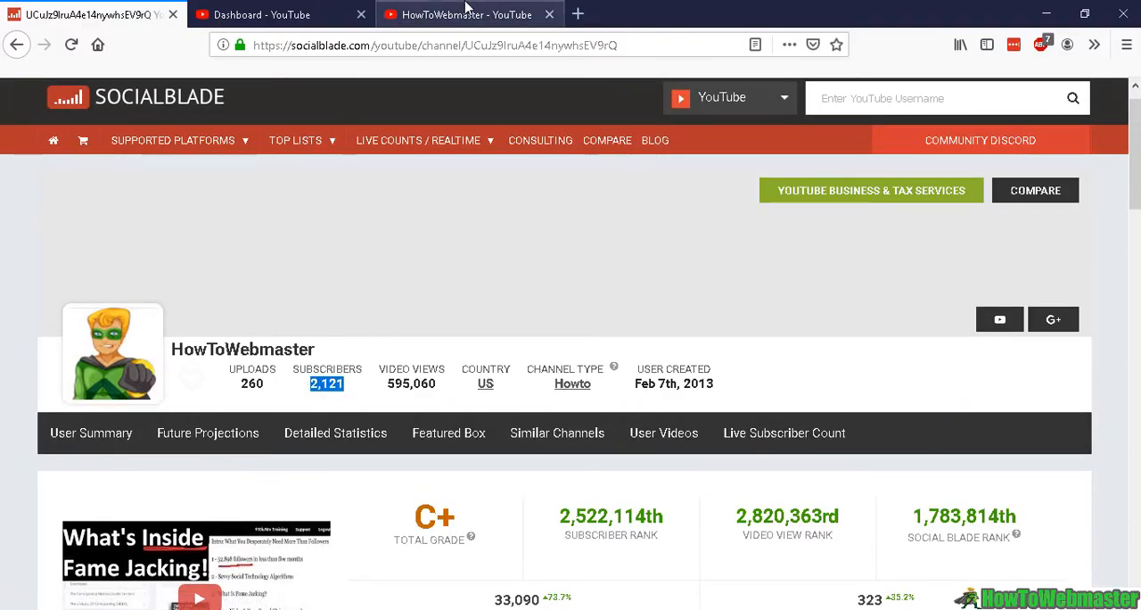
left_click(258, 15)
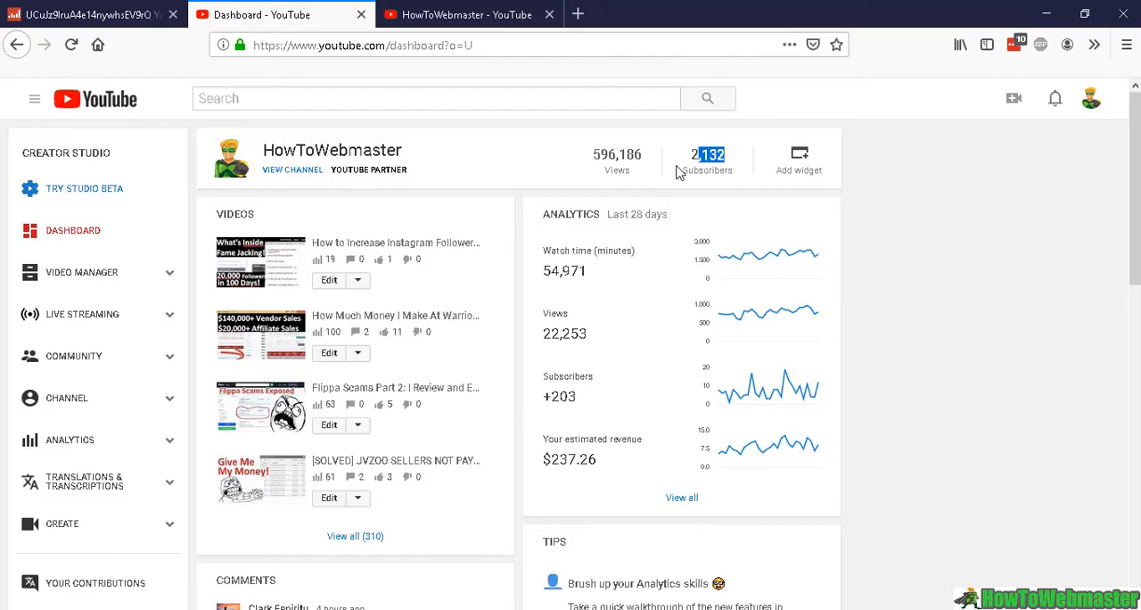
mouse_move(160, 7)
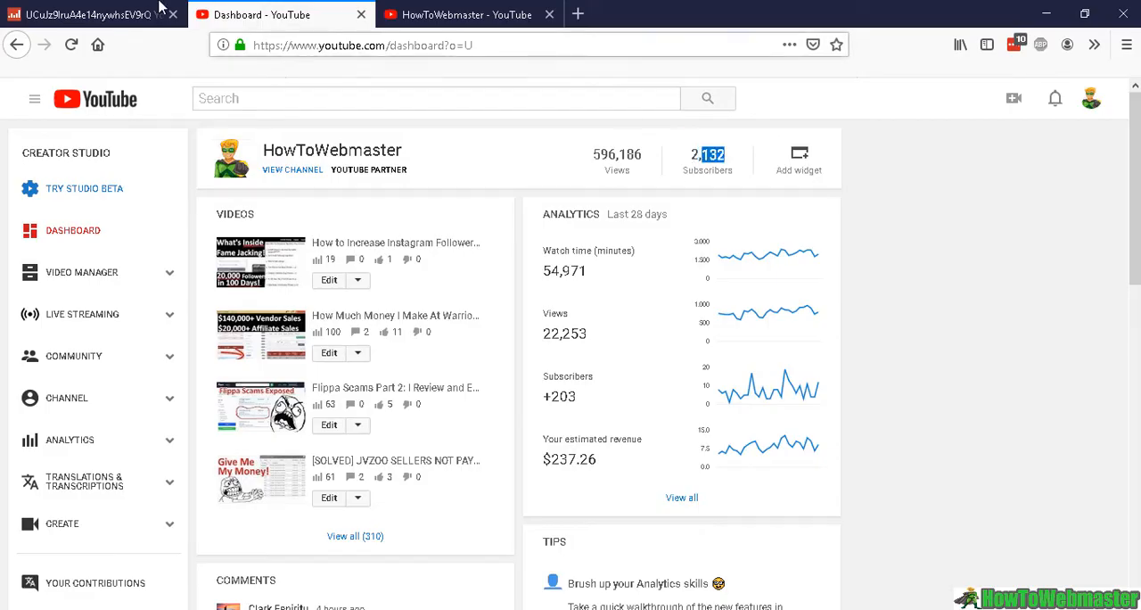
left_click(89, 14)
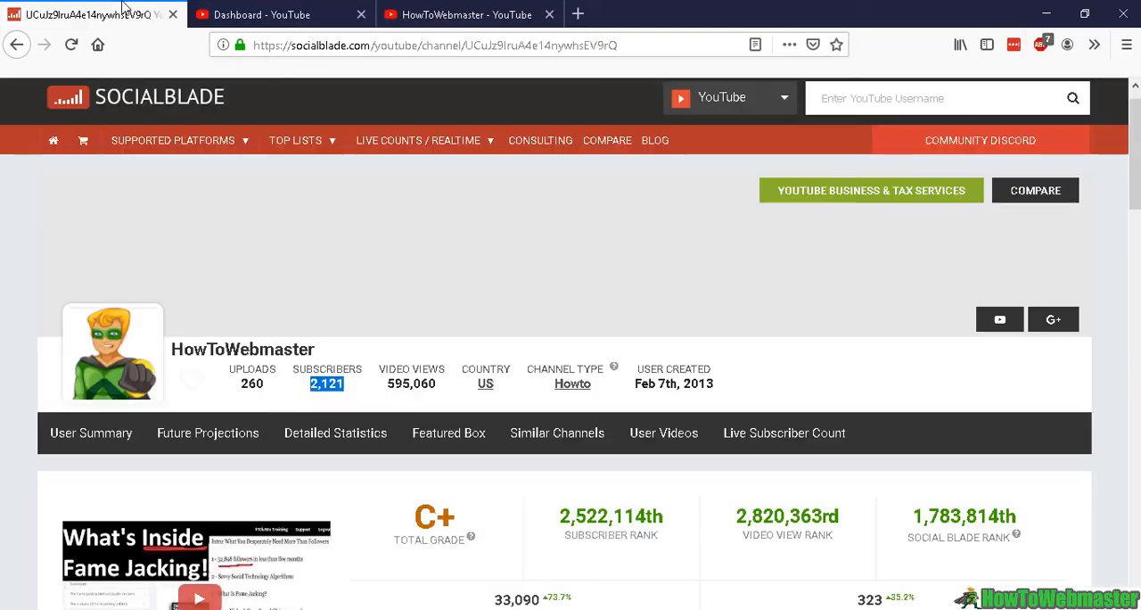
mouse_move(374, 383)
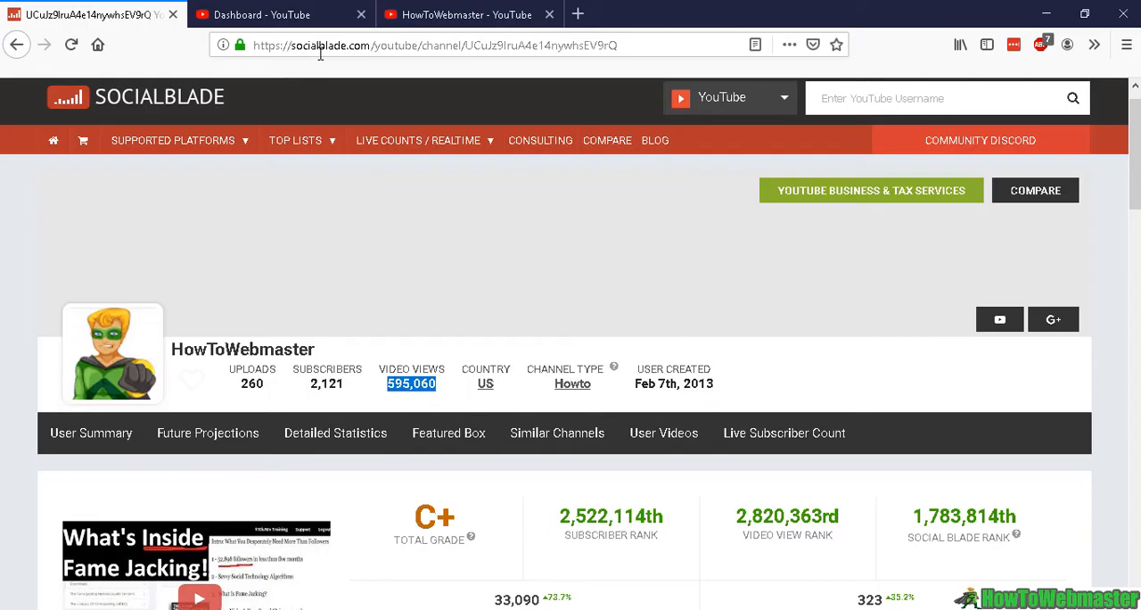
left_click(260, 14)
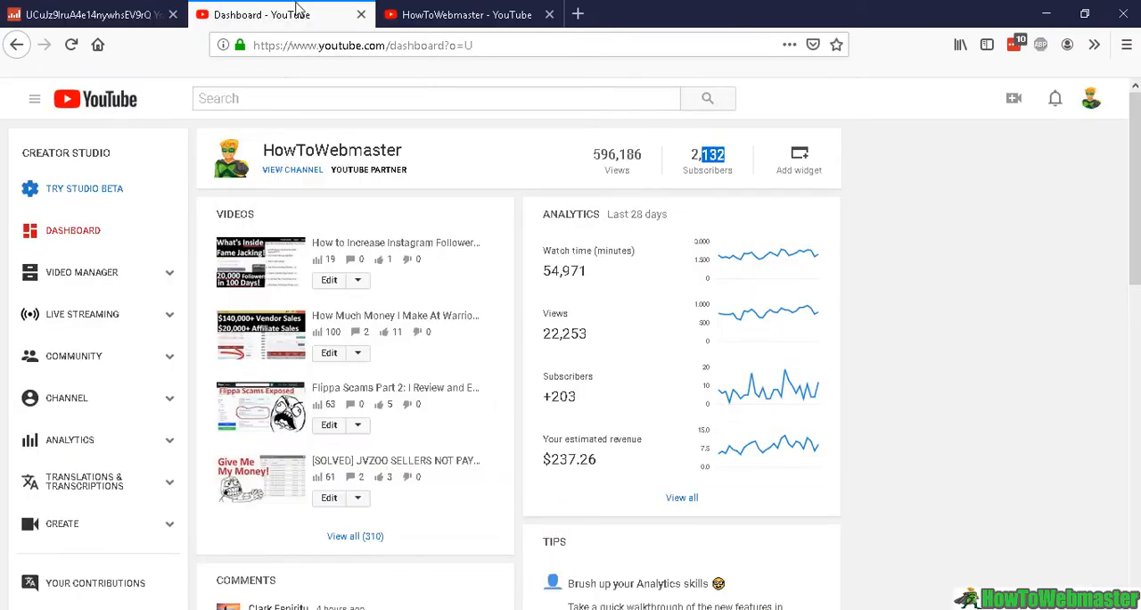
mouse_move(86, 14)
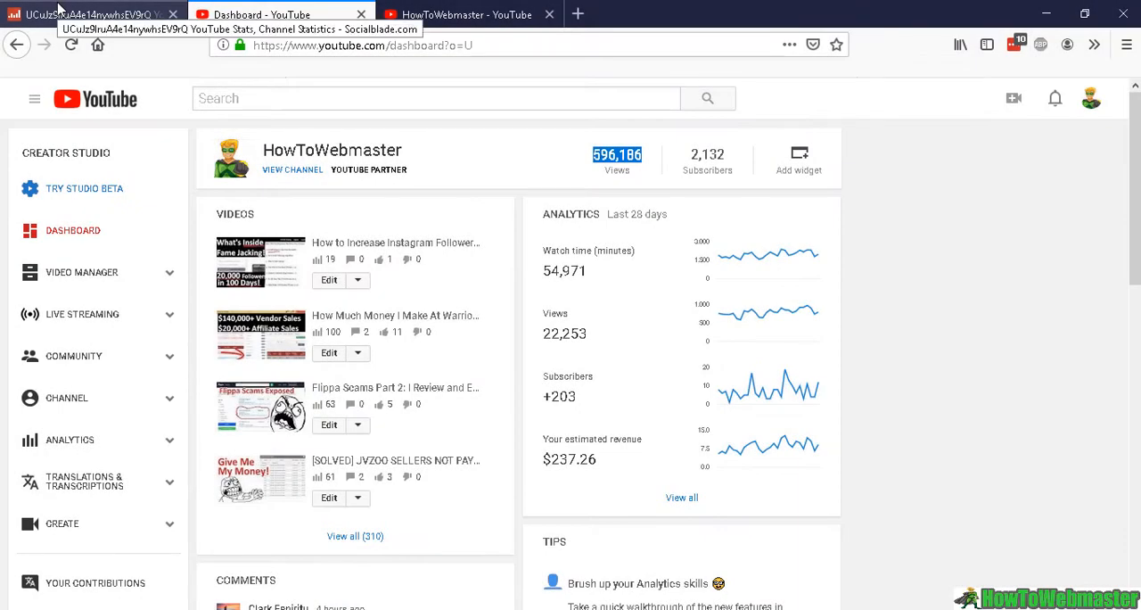
Back on HowToWebmaster's Social Blade stats, highlight the 30-day earnings upper estimate and scroll the daily table
left_click(90, 14)
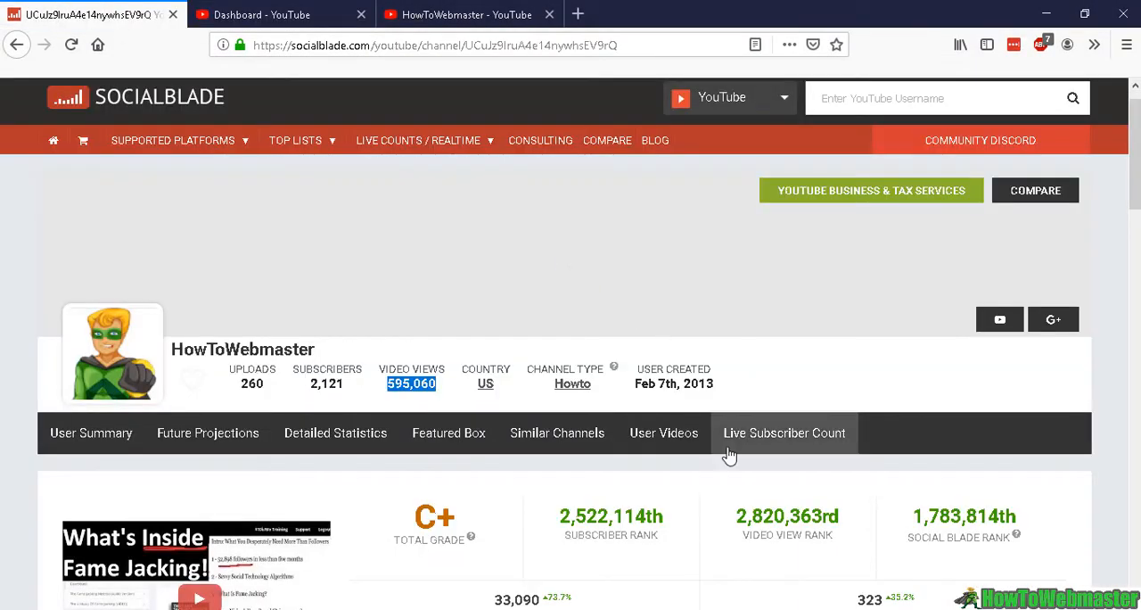
scroll("down", 3)
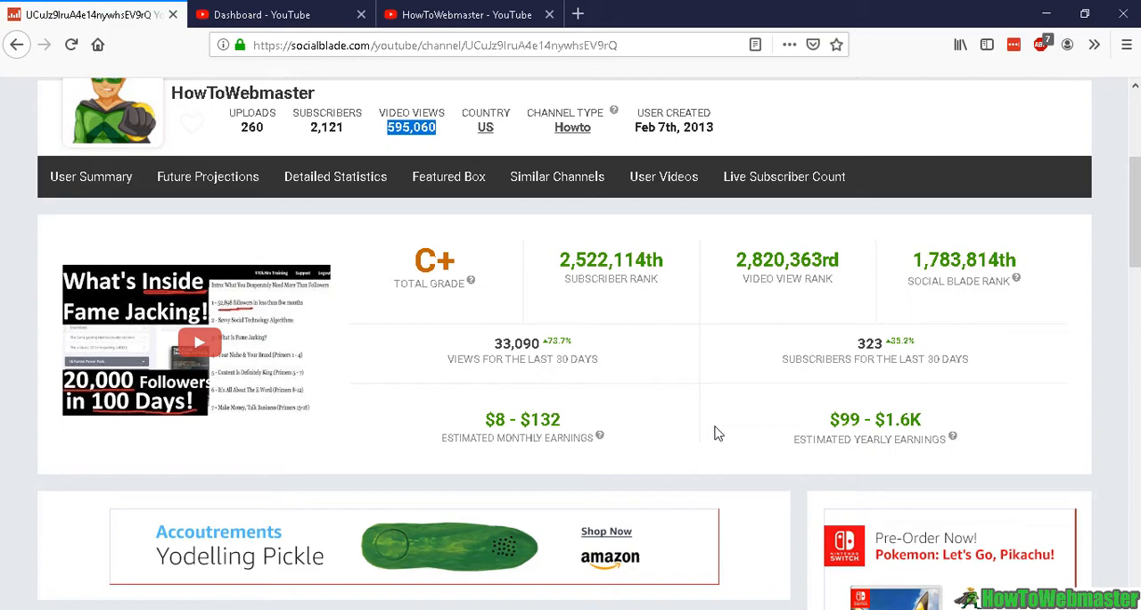
scroll("down", 3)
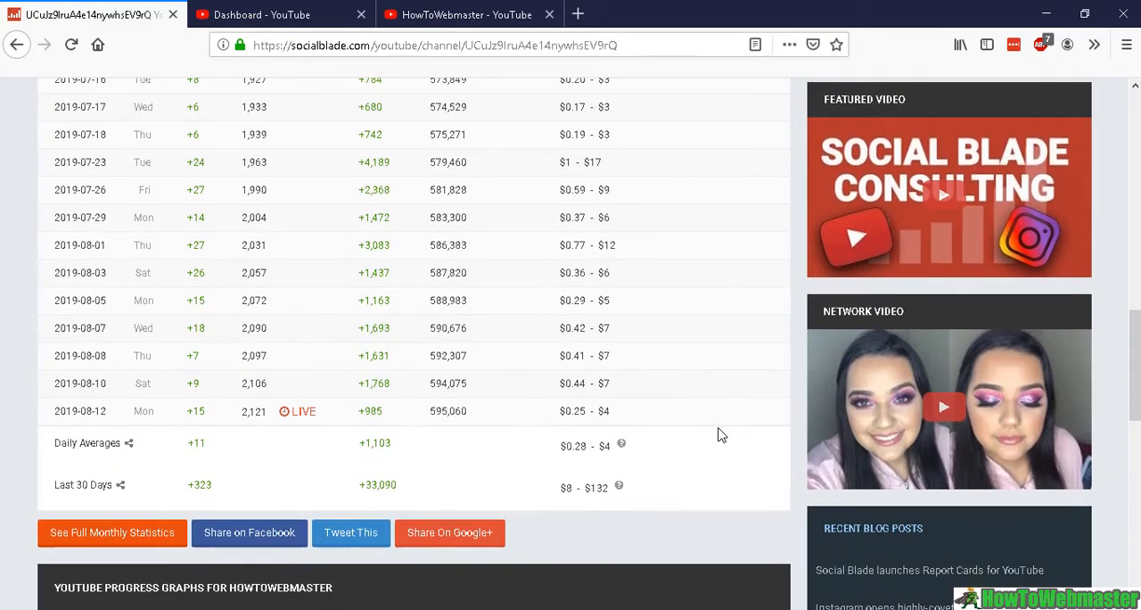
mouse_move(662, 496)
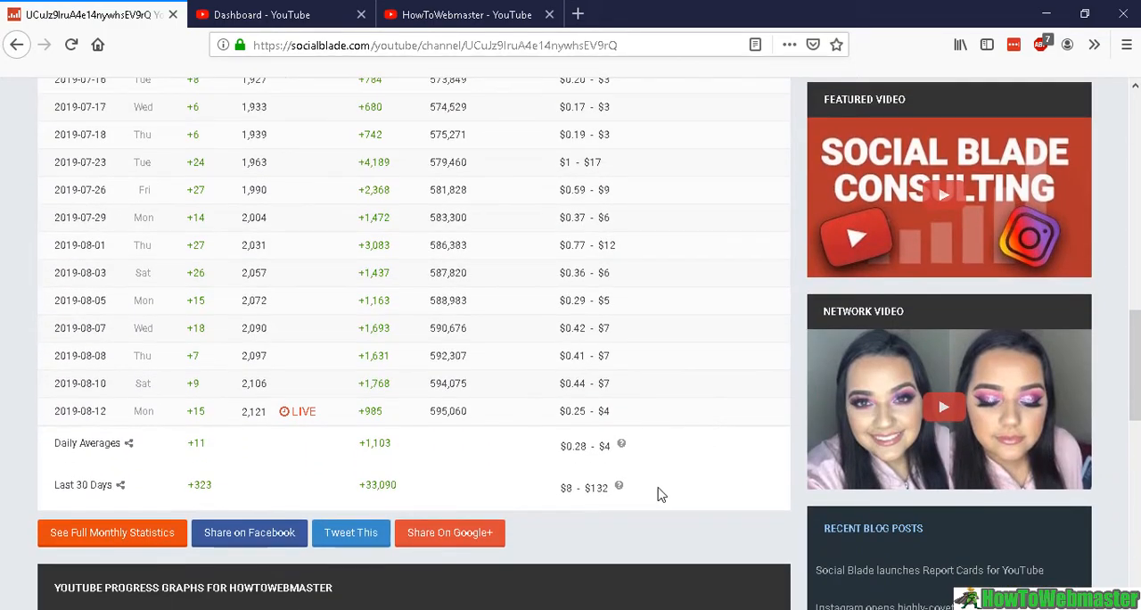
double_click(595, 488)
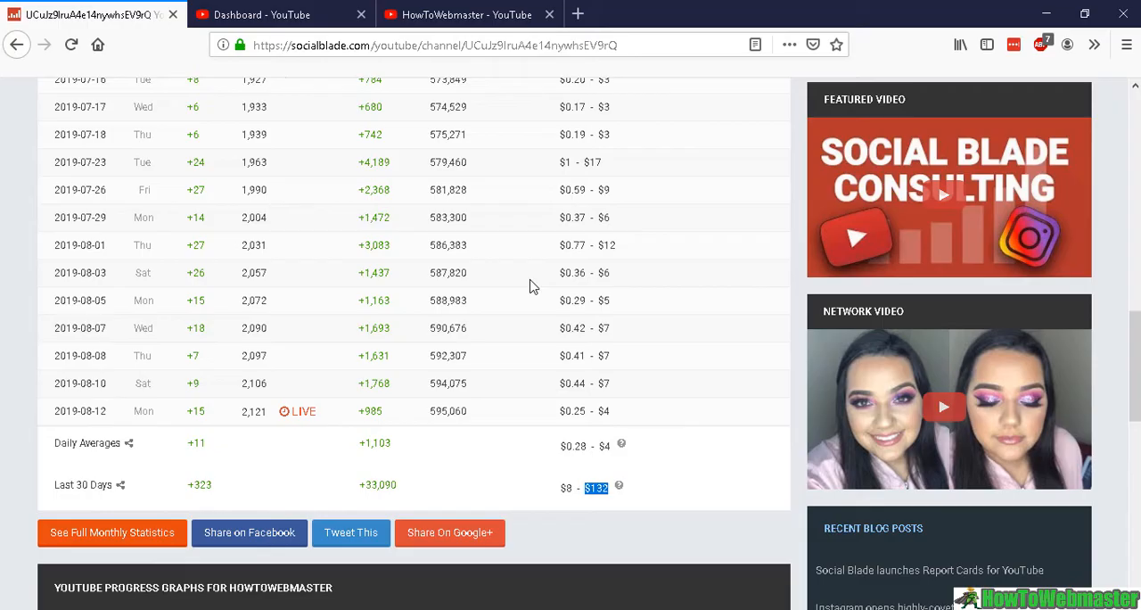
left_click(260, 14)
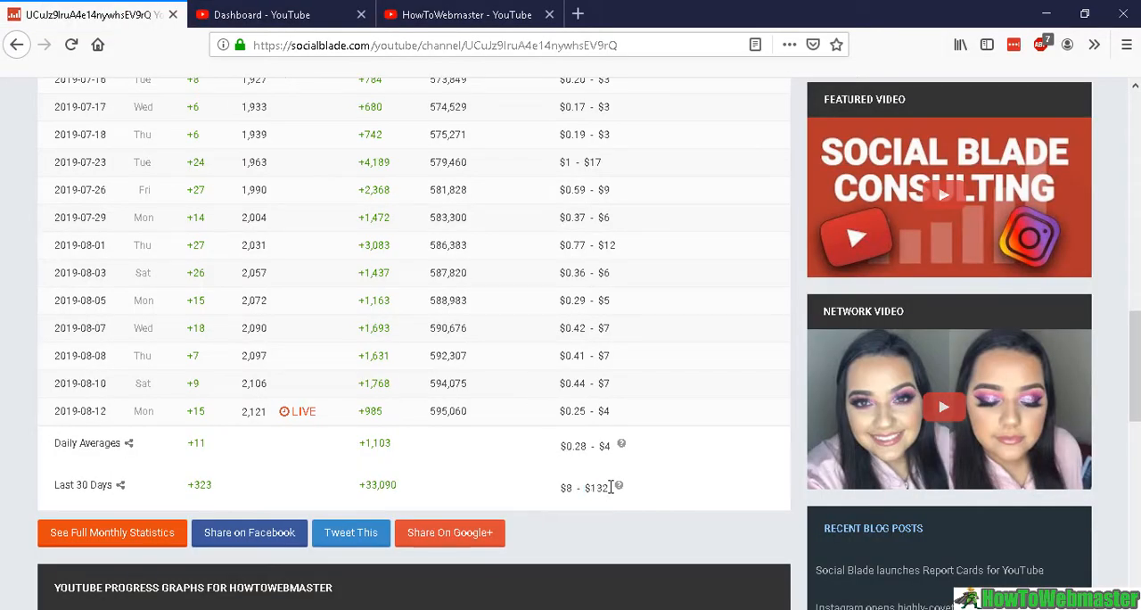
scroll("down", 3)
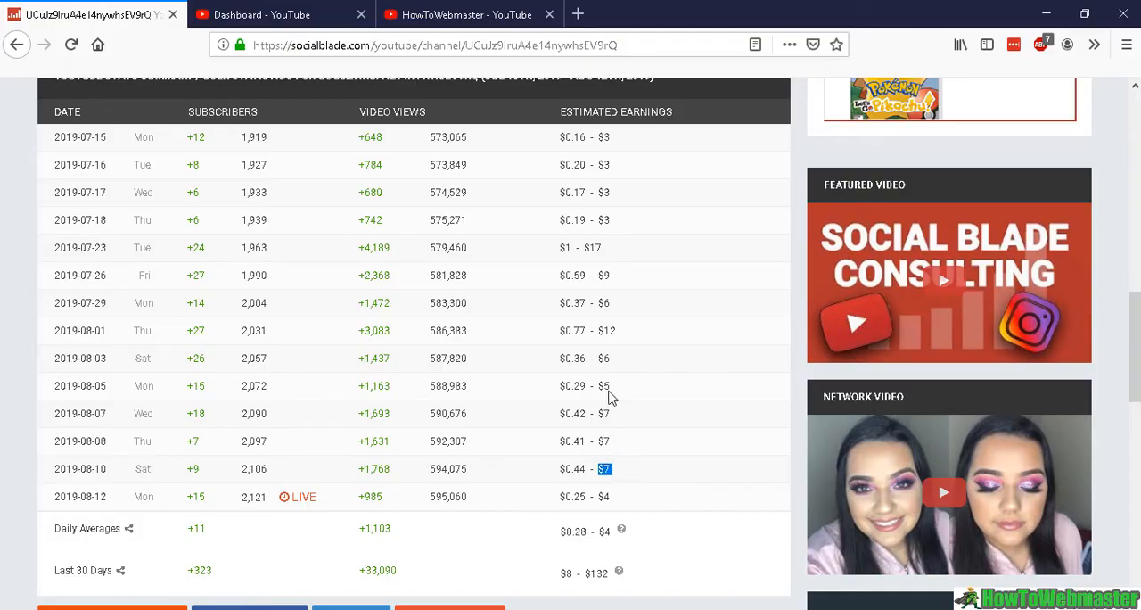
mouse_move(620, 176)
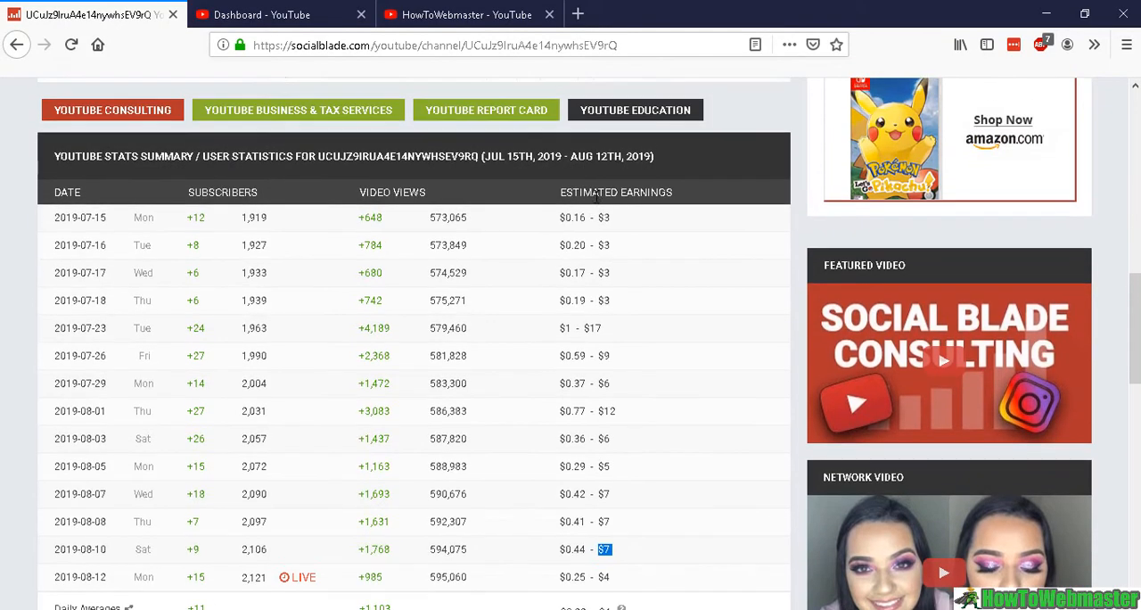
scroll("down", 3)
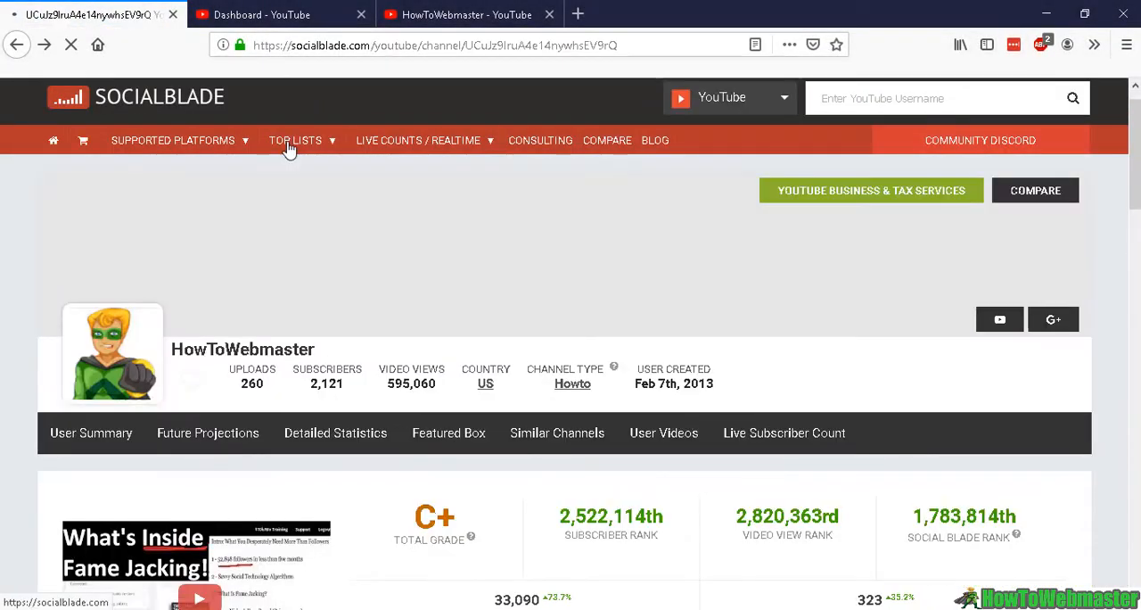
scroll("down", 3)
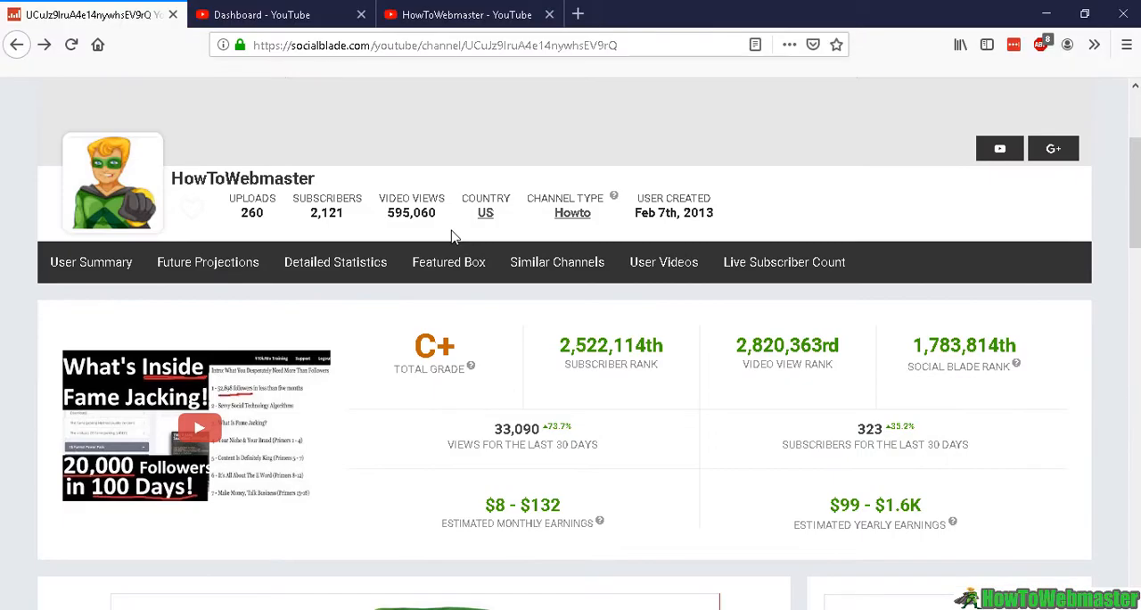
mouse_move(520, 330)
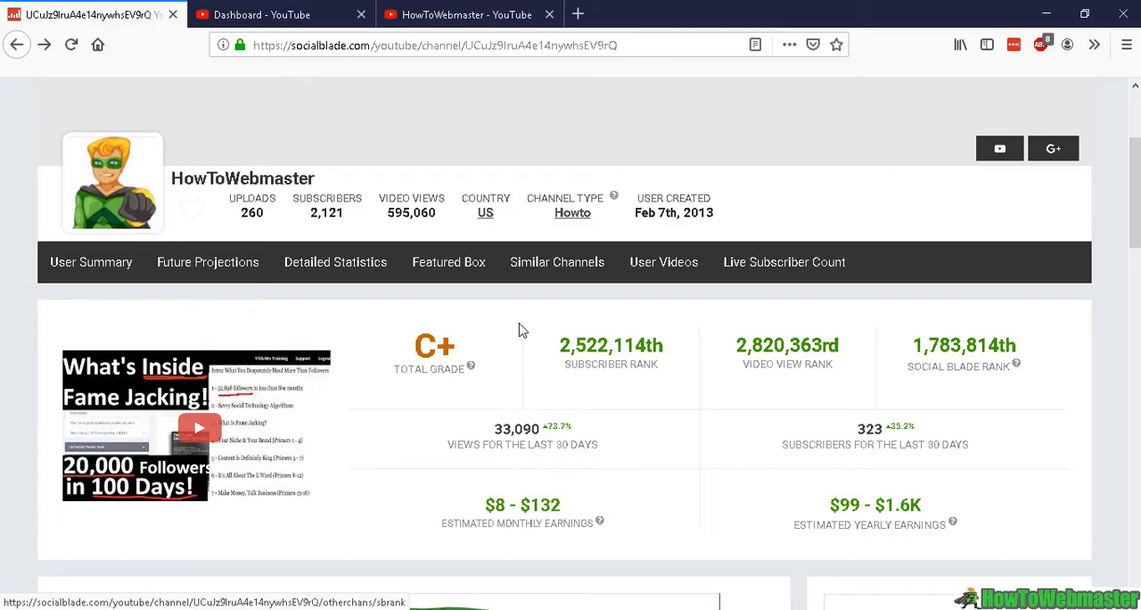
scroll("down", 3)
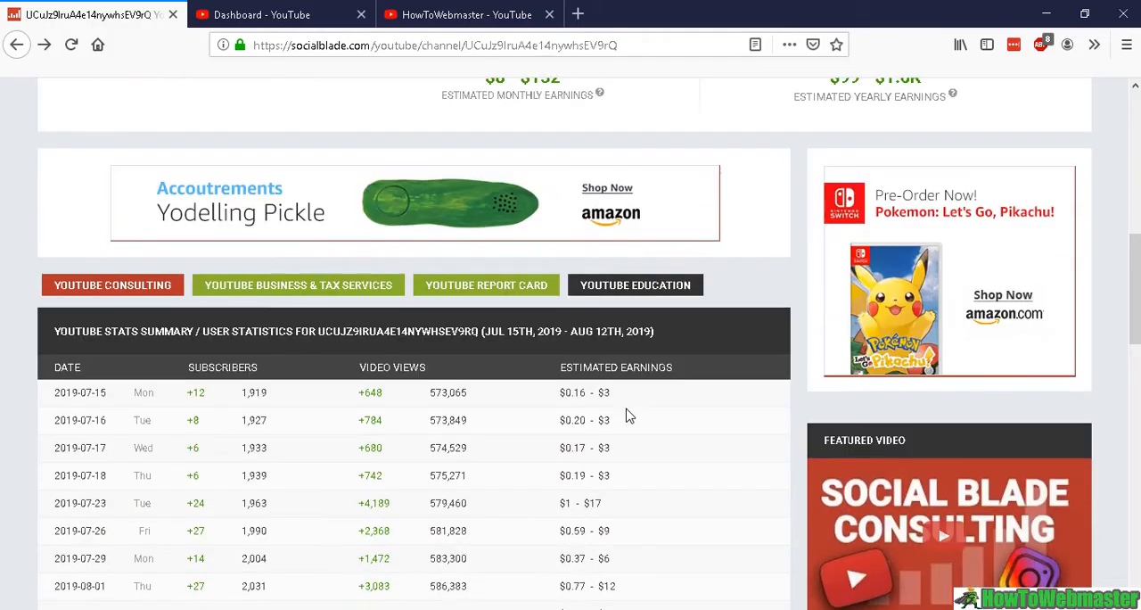
scroll("down", 3)
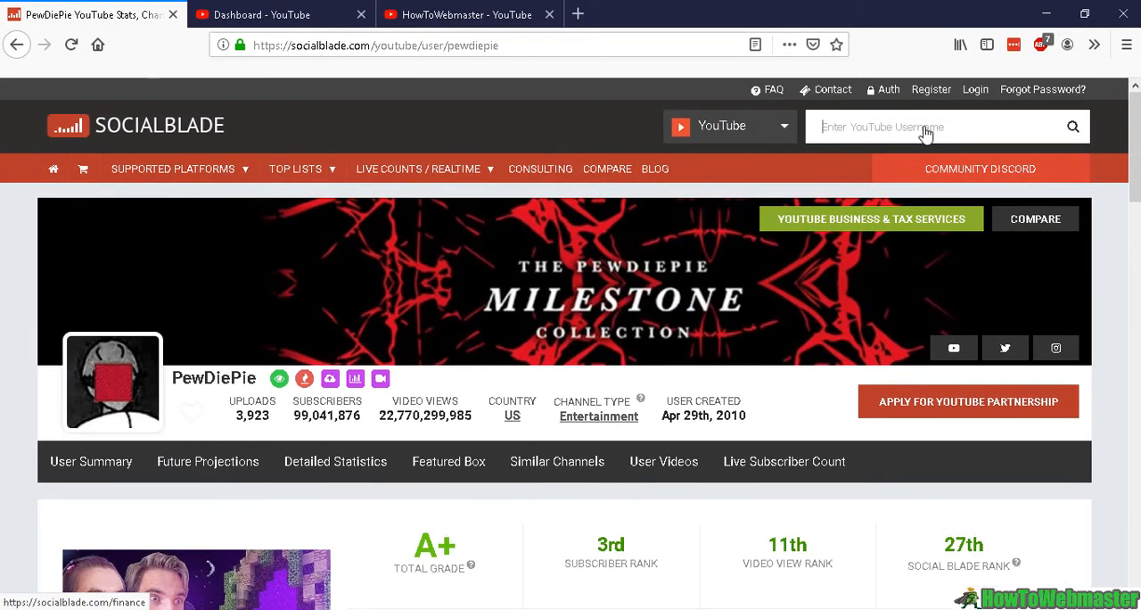
Scroll PewDiePie's stats to the daily table with +1,466,898 subscribers and $140.3K–$2.2M monthly earnings
scroll("down", 3)
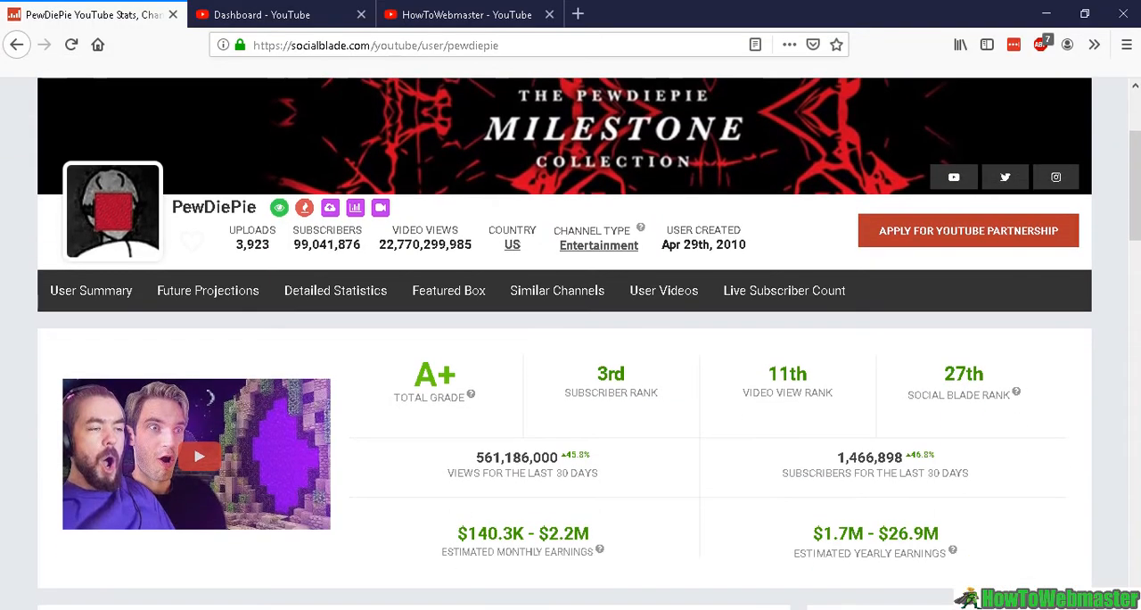
scroll("down", 3)
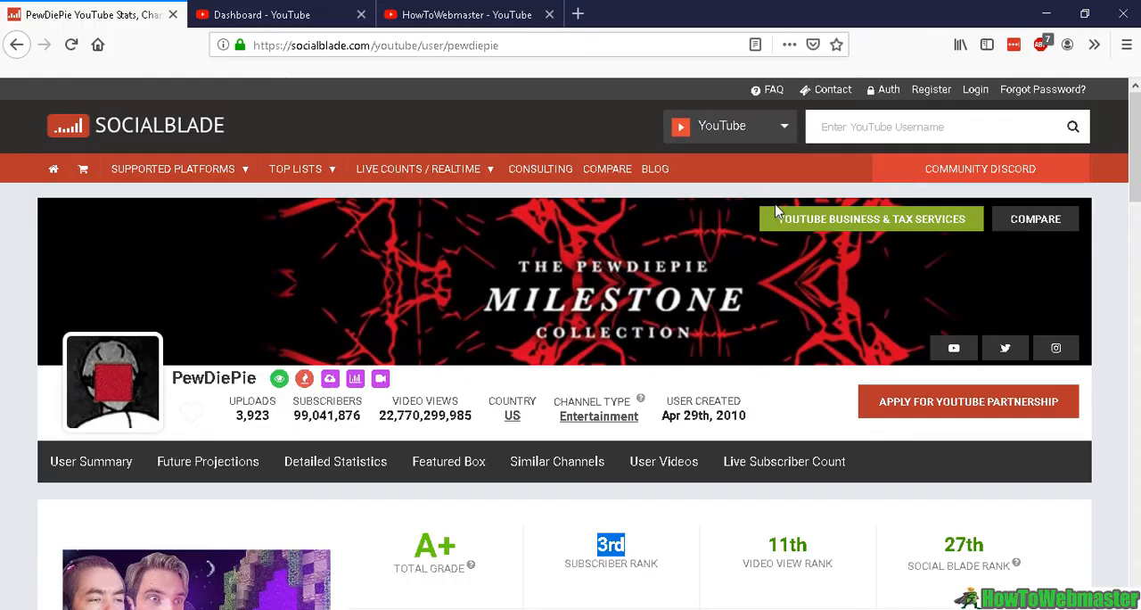
scroll("down", 3)
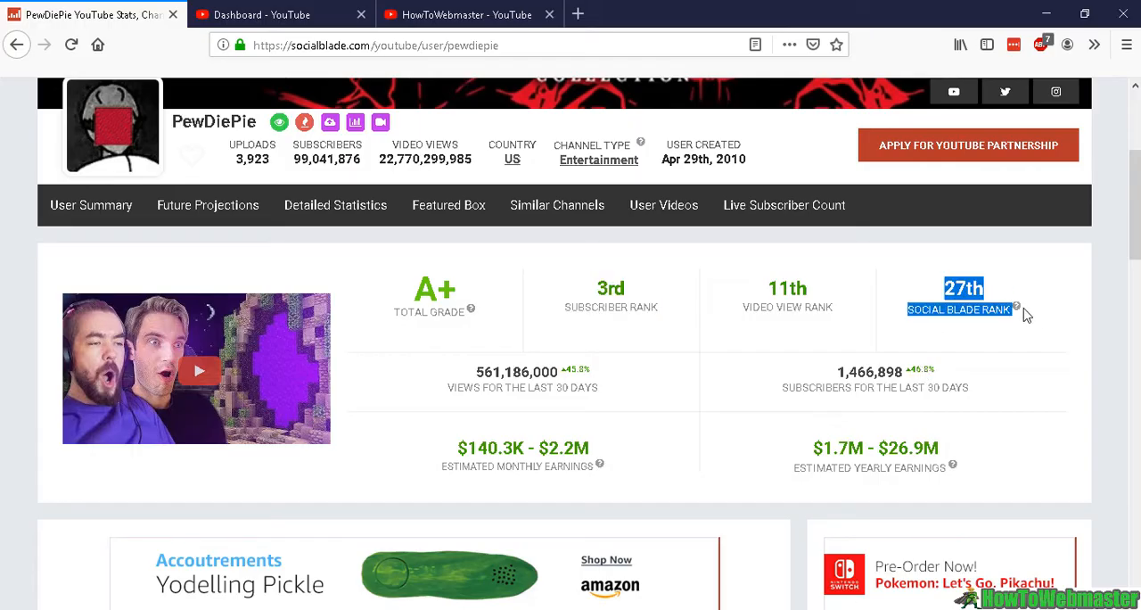
scroll("down", 3)
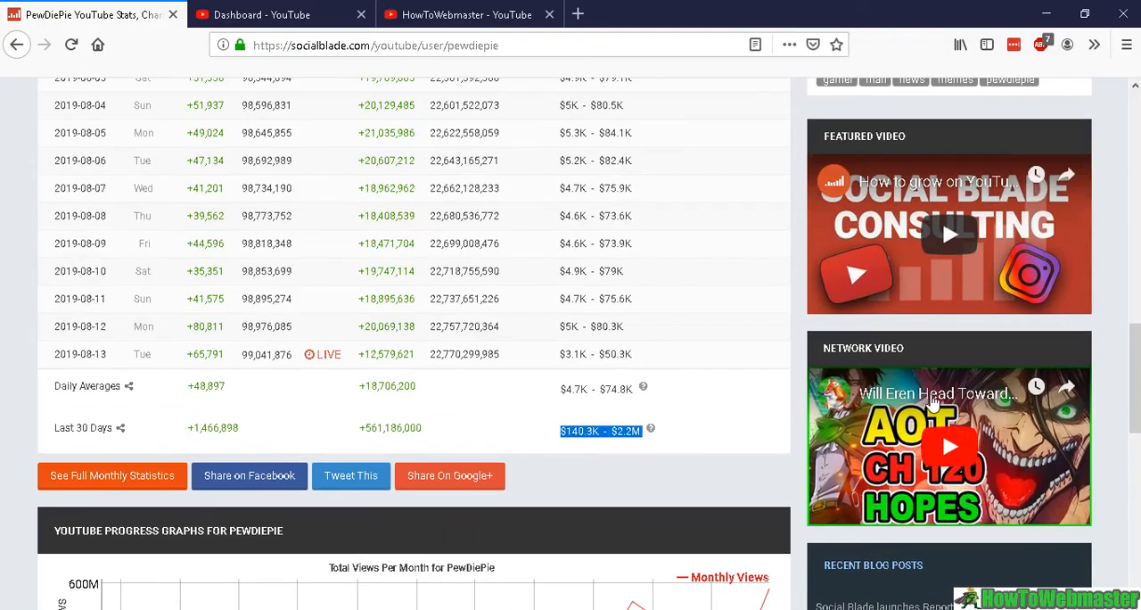
scroll("up", 3)
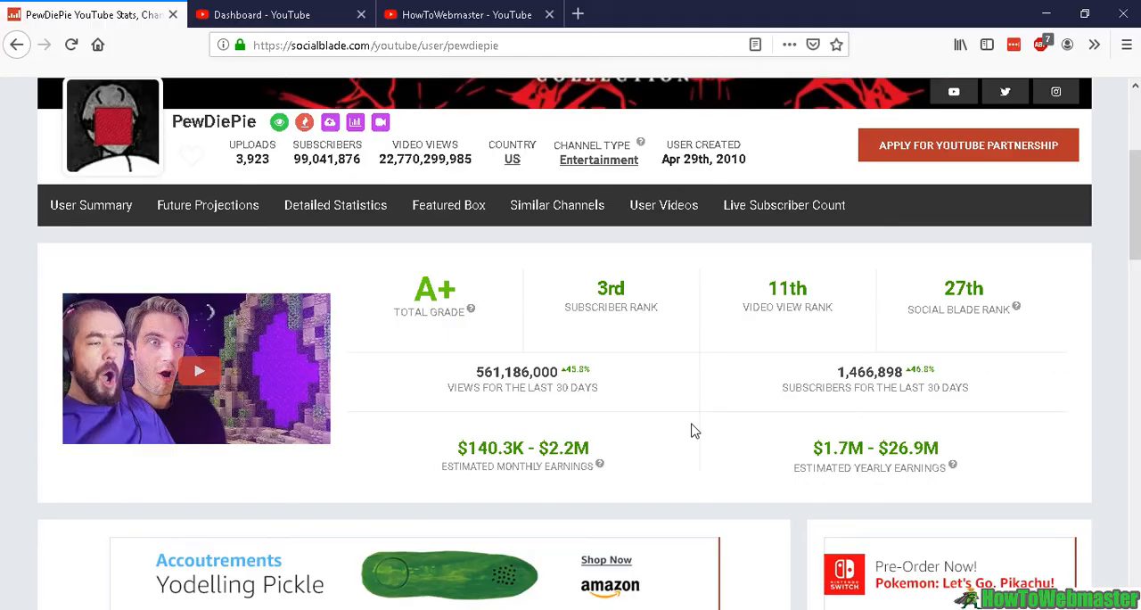
mouse_move(687, 423)
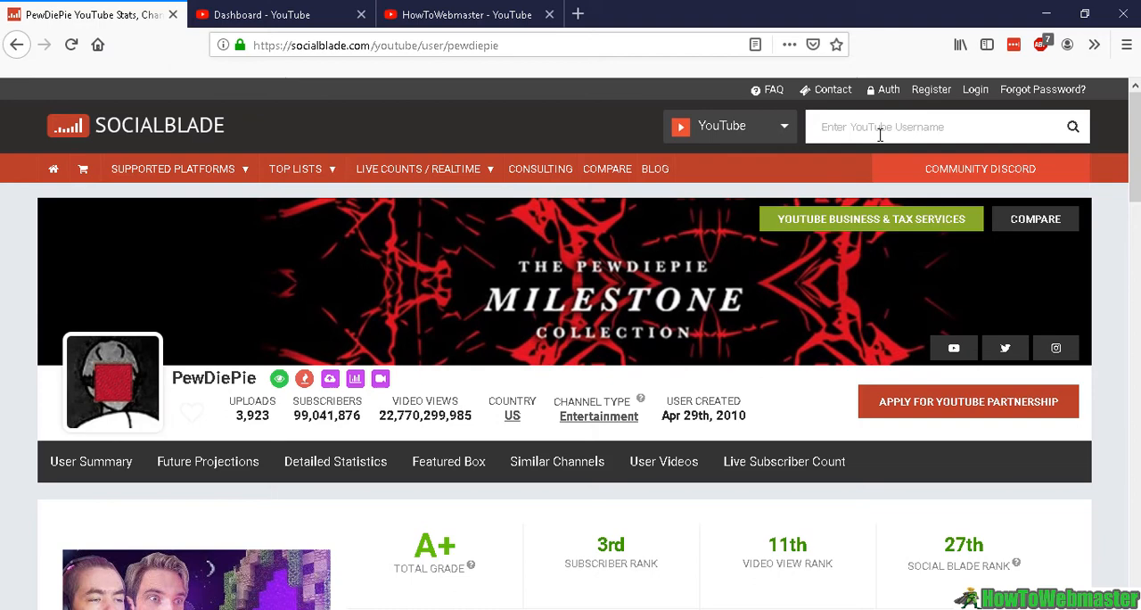
mouse_move(711, 324)
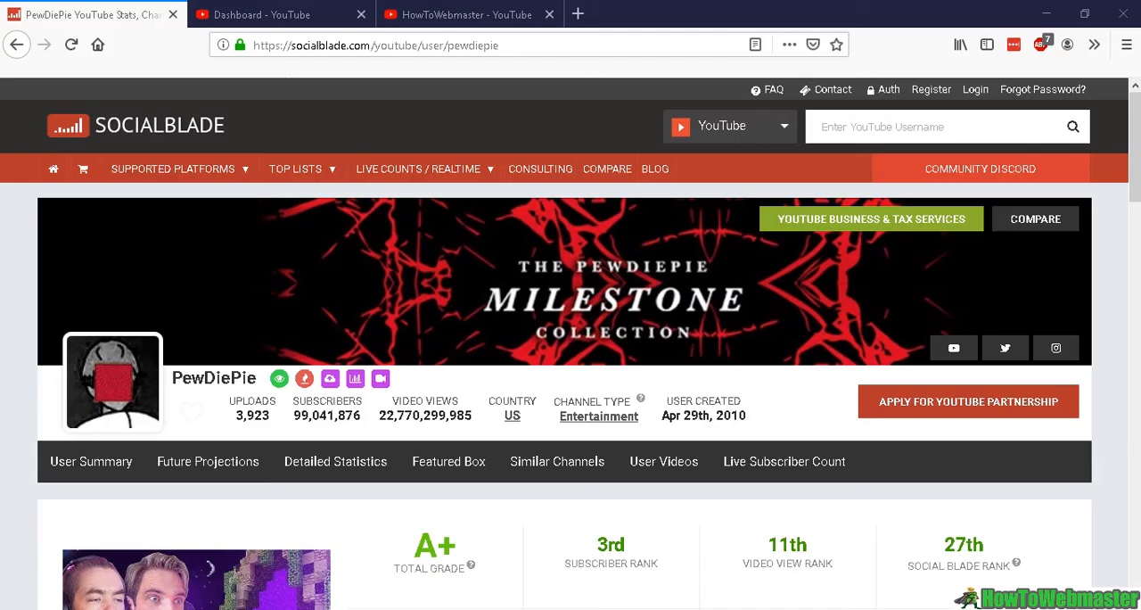
scroll("down", 3)
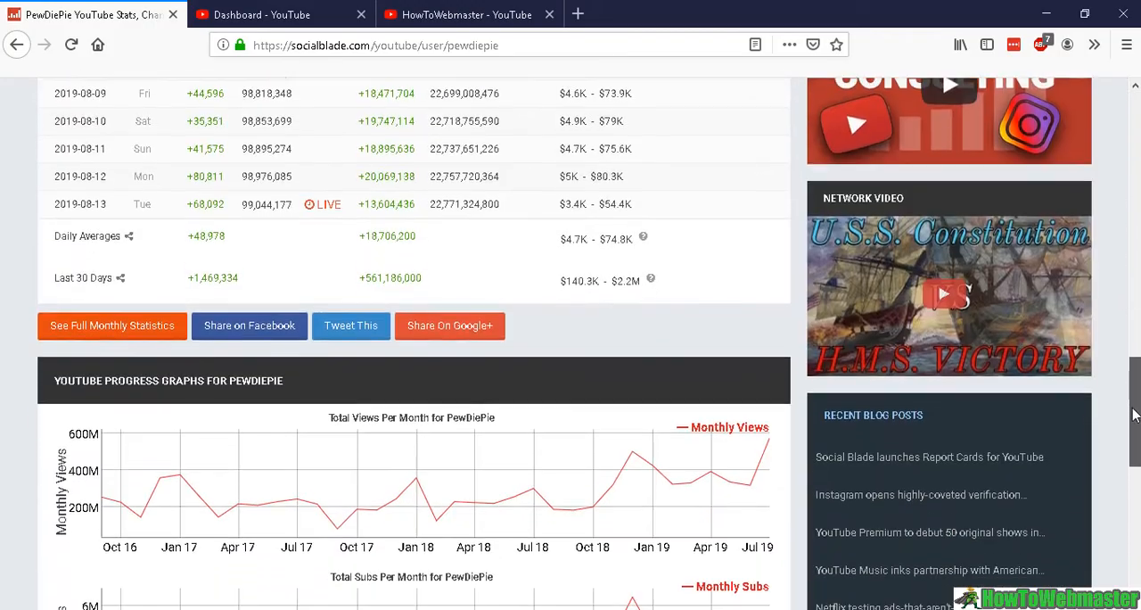
scroll("down", 3)
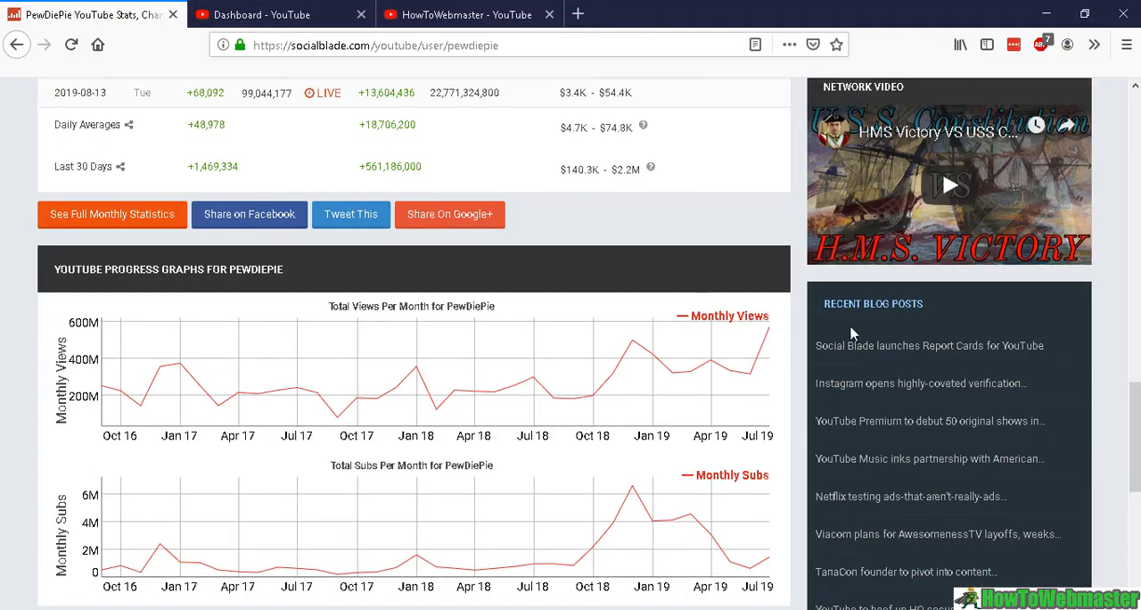
scroll("up", 3)
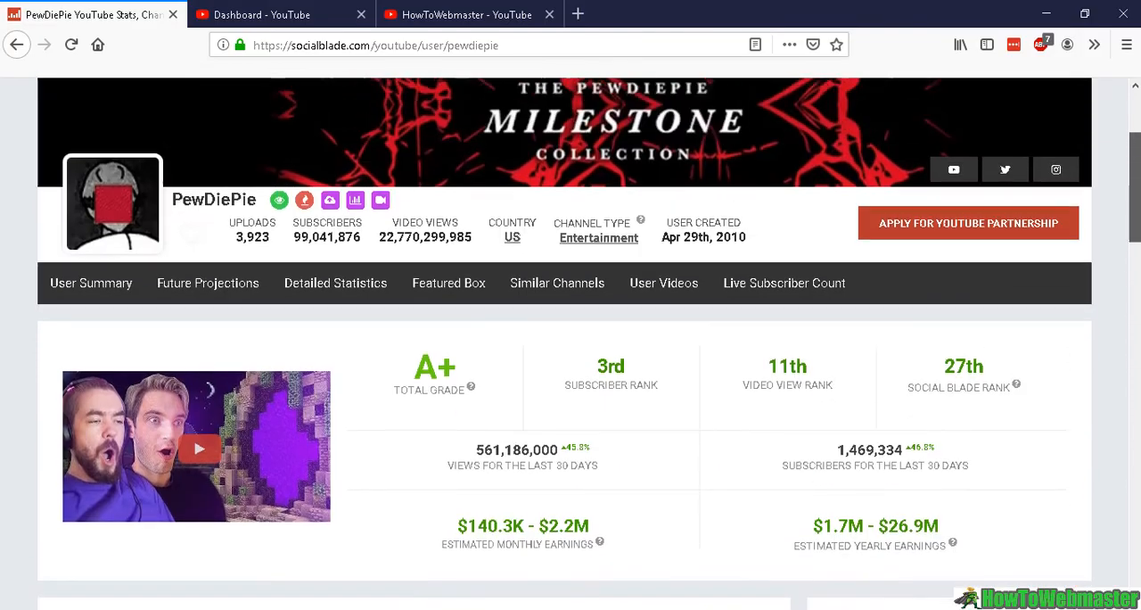